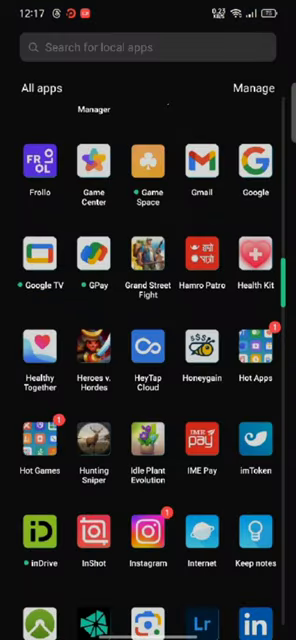
# Launch Hunting Sniper from the All apps drawer.
pyautogui.click(92, 438)
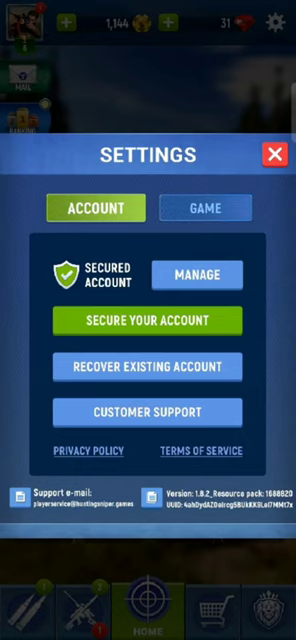
# Under Secure Your Account, choose Disconnect from Facebook to raise the Are You Sure prompt.
pyautogui.click(148, 321)
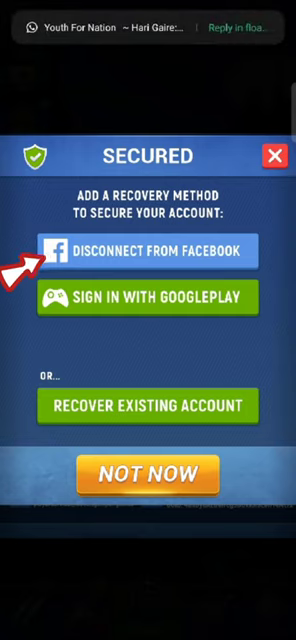
pyautogui.click(148, 237)
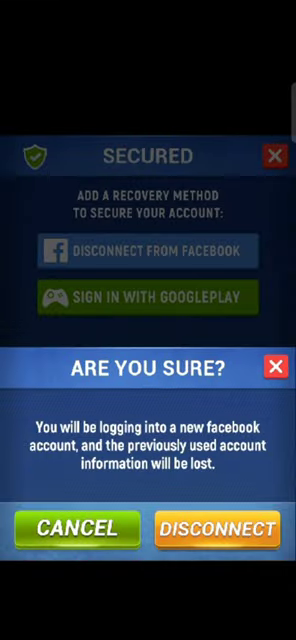